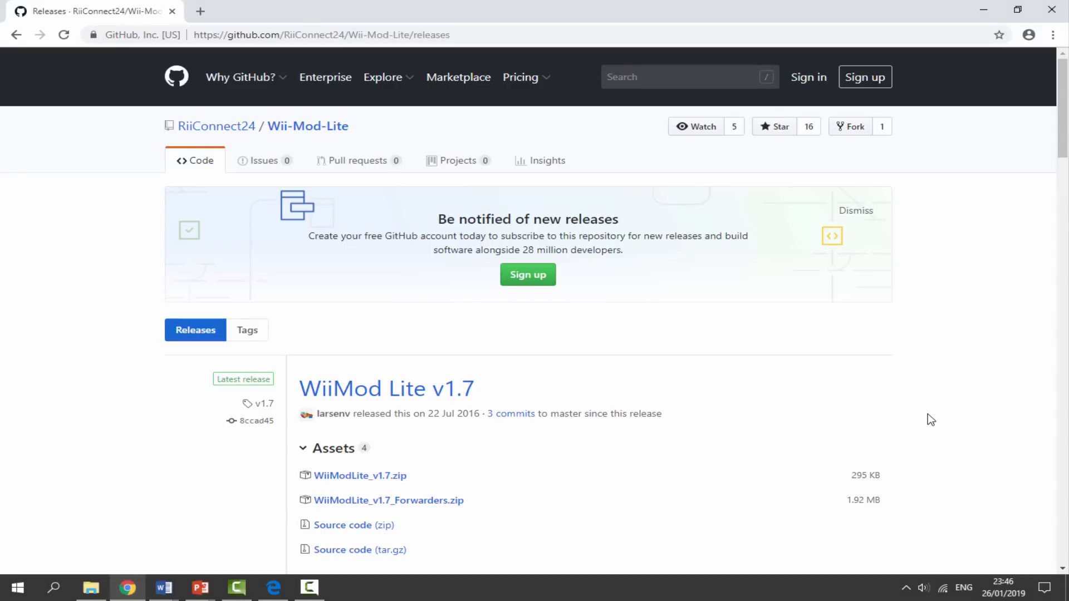
Step: Download WiiModLite_v1.7.zip and WiiModLite_v1.7_Forwarders.zip from the v1.7 release assets
scroll("down", 3)
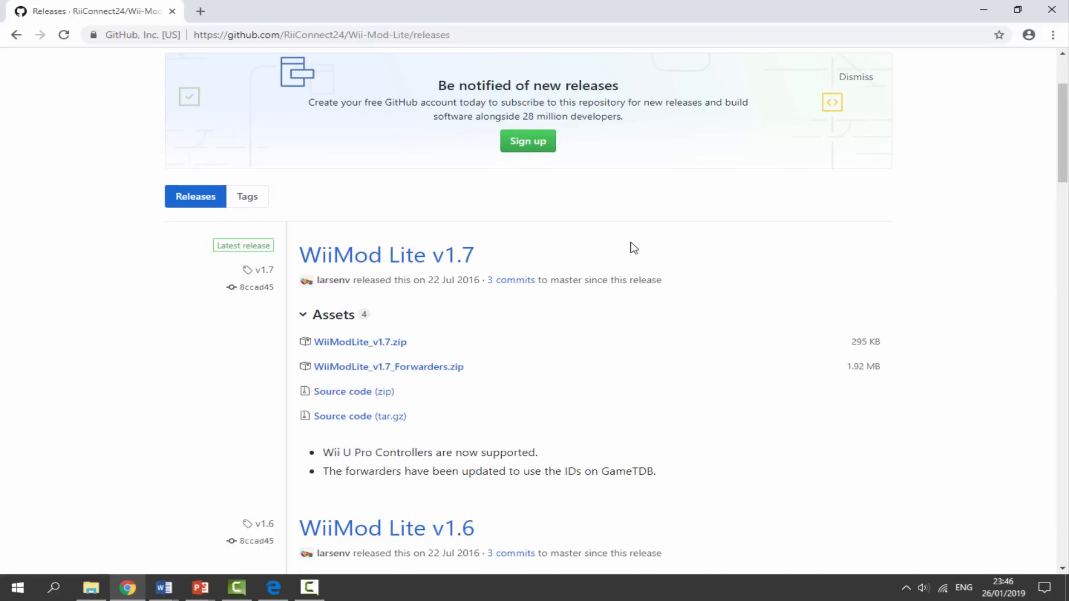
mouse_move(464, 279)
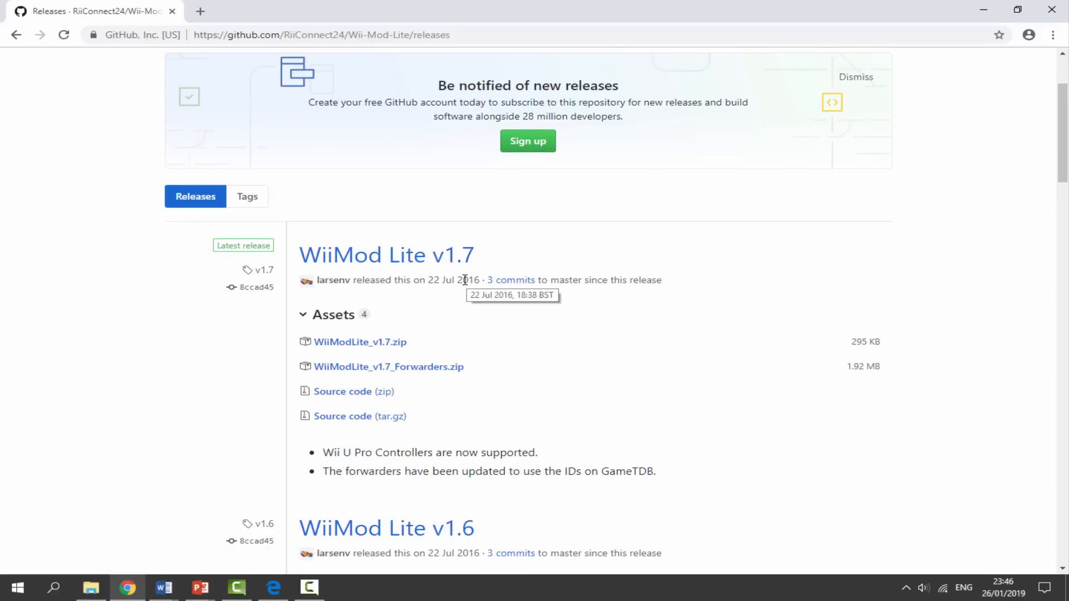
mouse_move(531, 259)
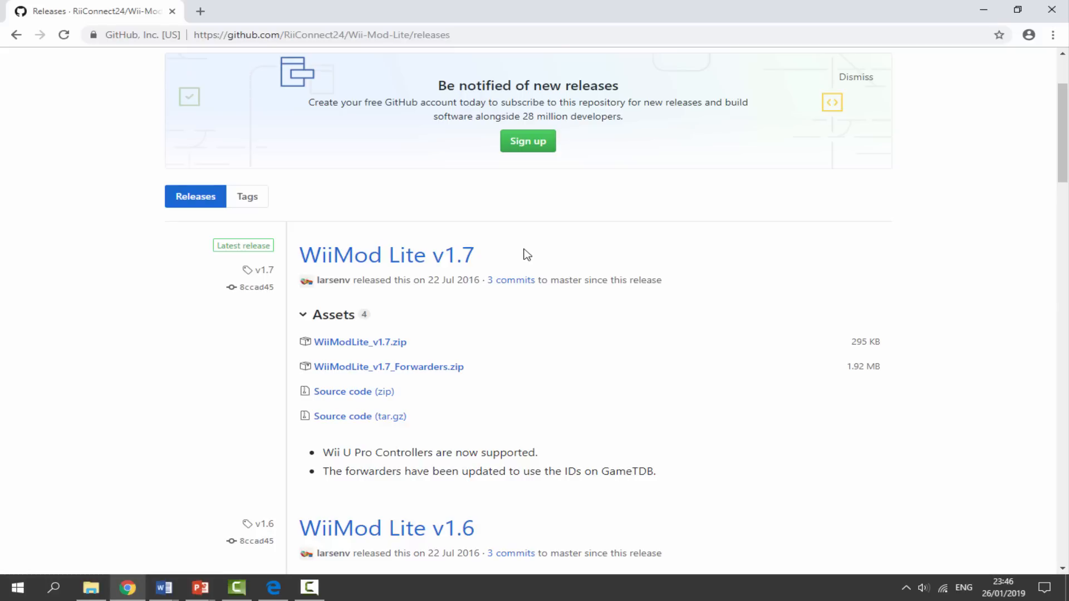
mouse_move(440, 304)
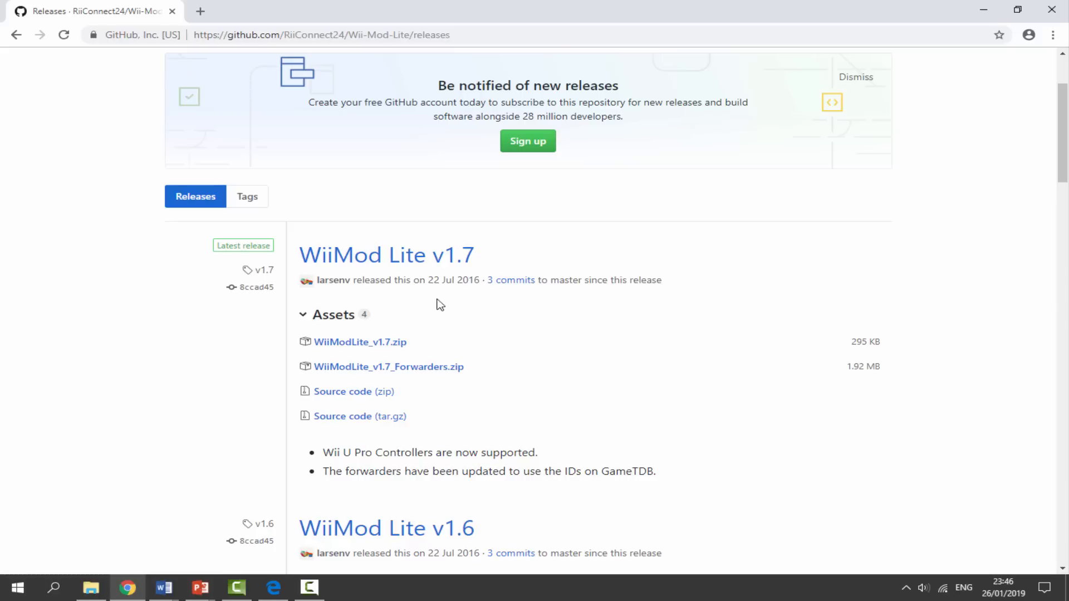
mouse_move(360, 342)
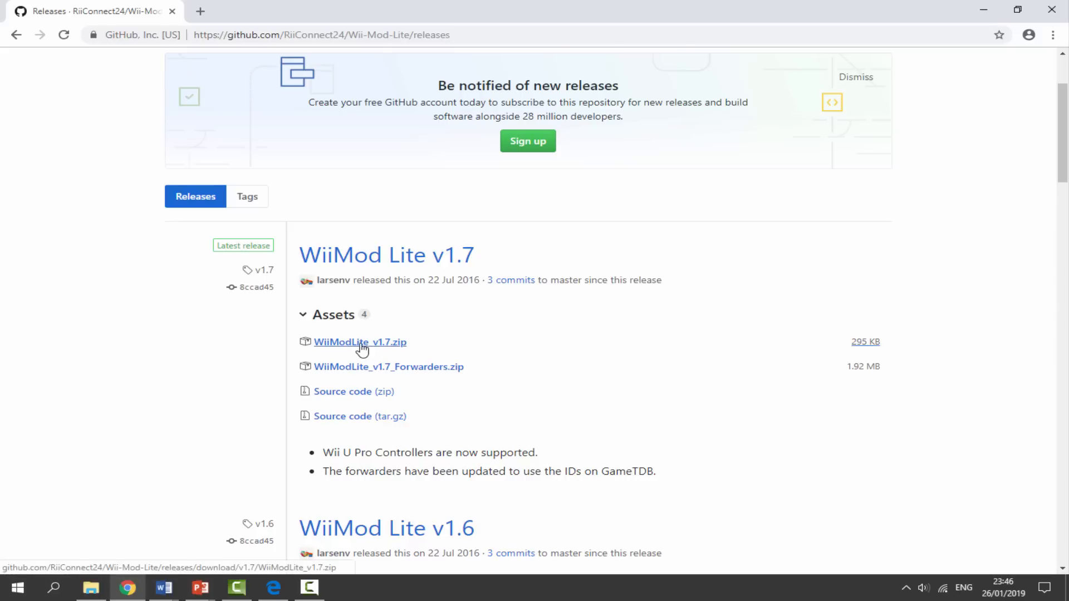
left_click(360, 341)
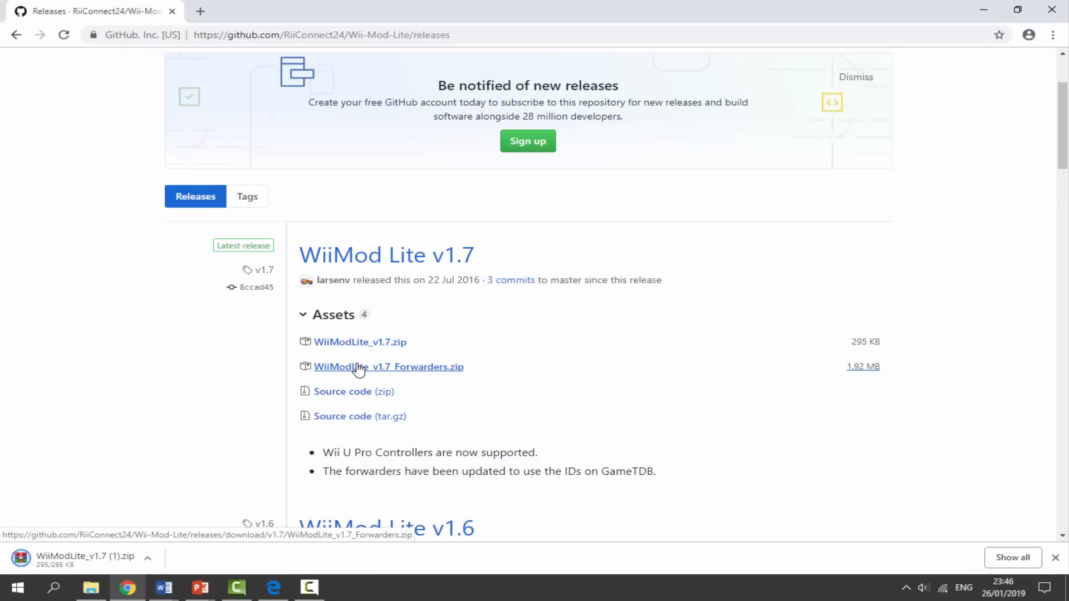
left_click(389, 367)
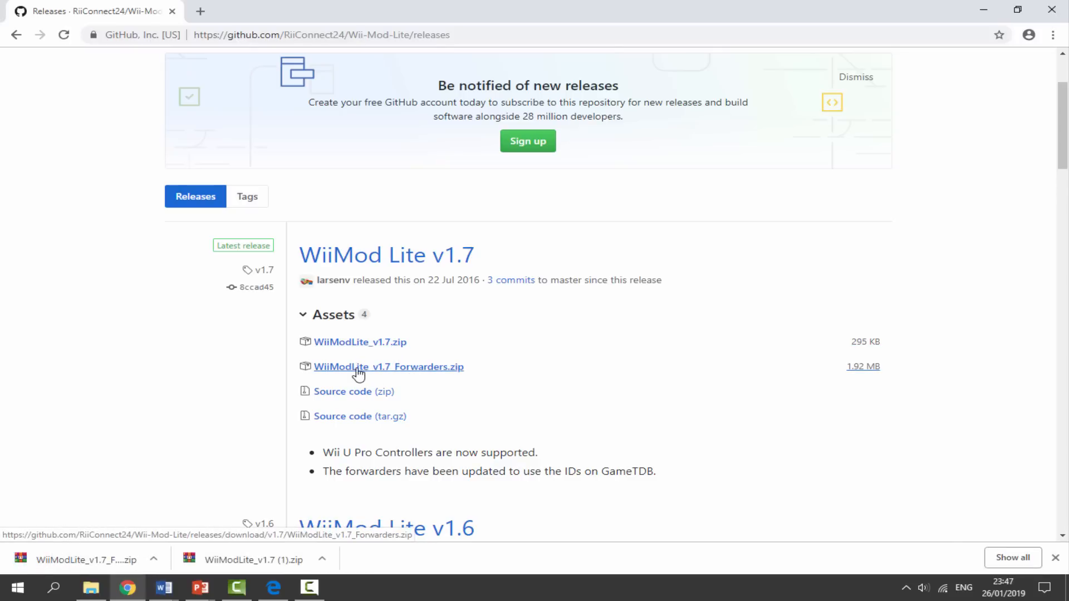
mouse_move(665, 380)
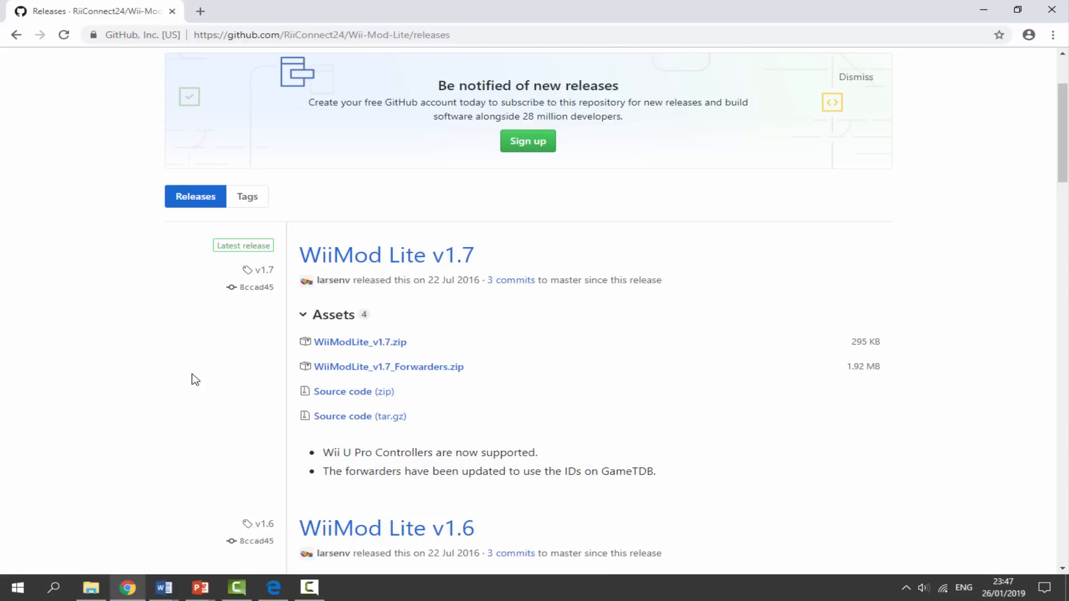
Step: Copy the Pac-Man NES WAD from Downloads onto USB Drive (E:), then right-click both WiiModLite zips
left_click(91, 587)
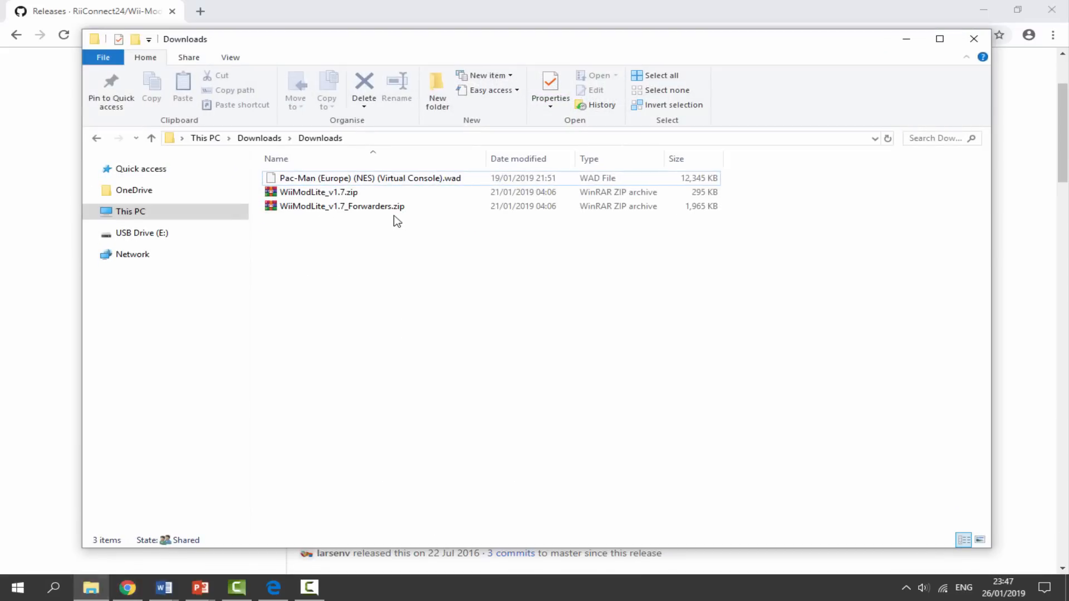
left_click(370, 178)
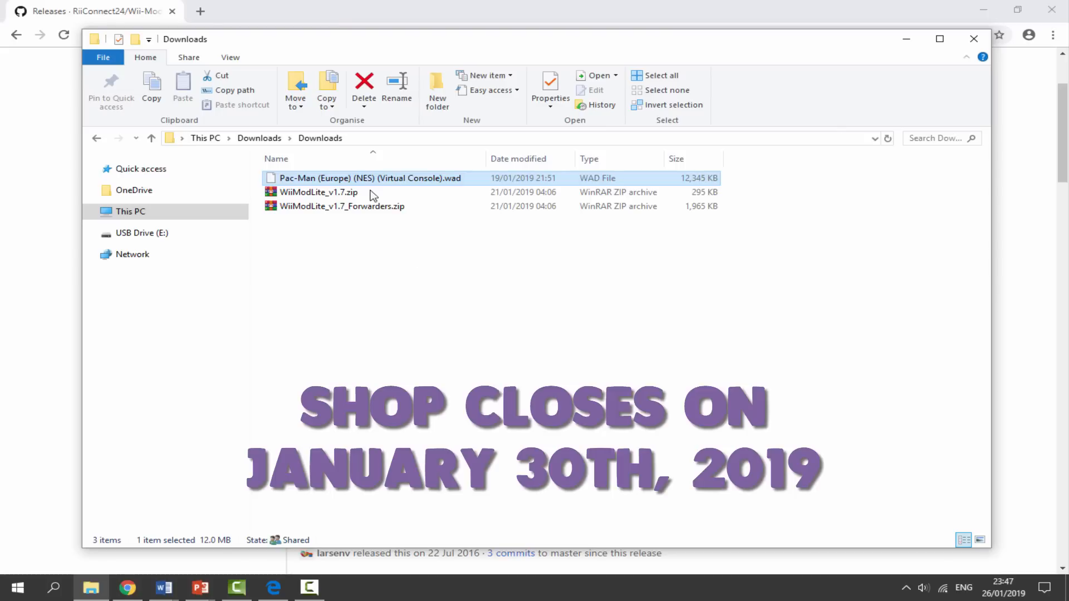
mouse_move(383, 183)
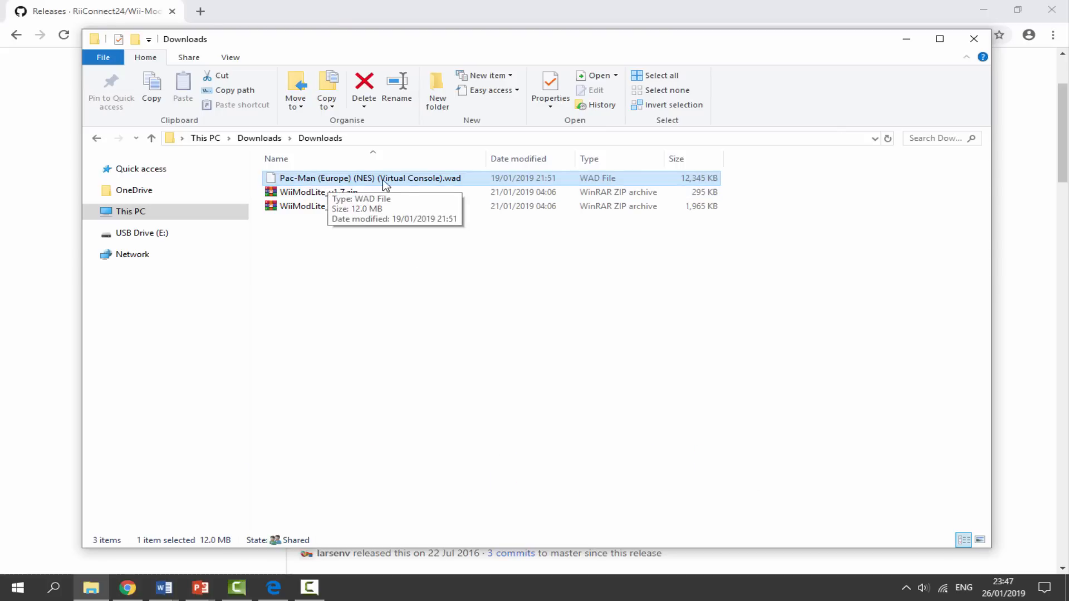
mouse_move(386, 237)
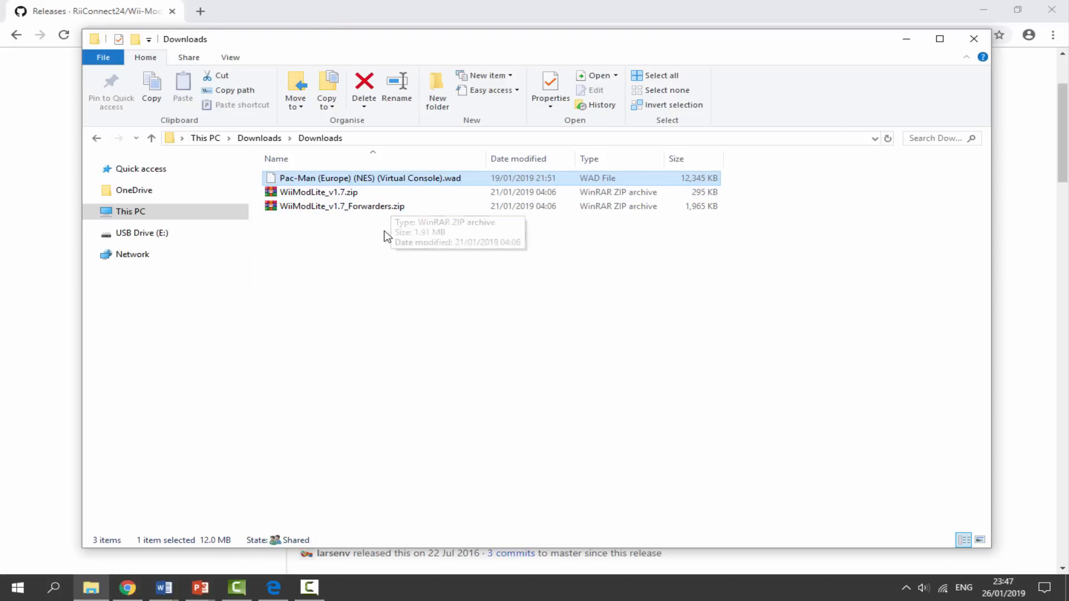
mouse_move(360, 256)
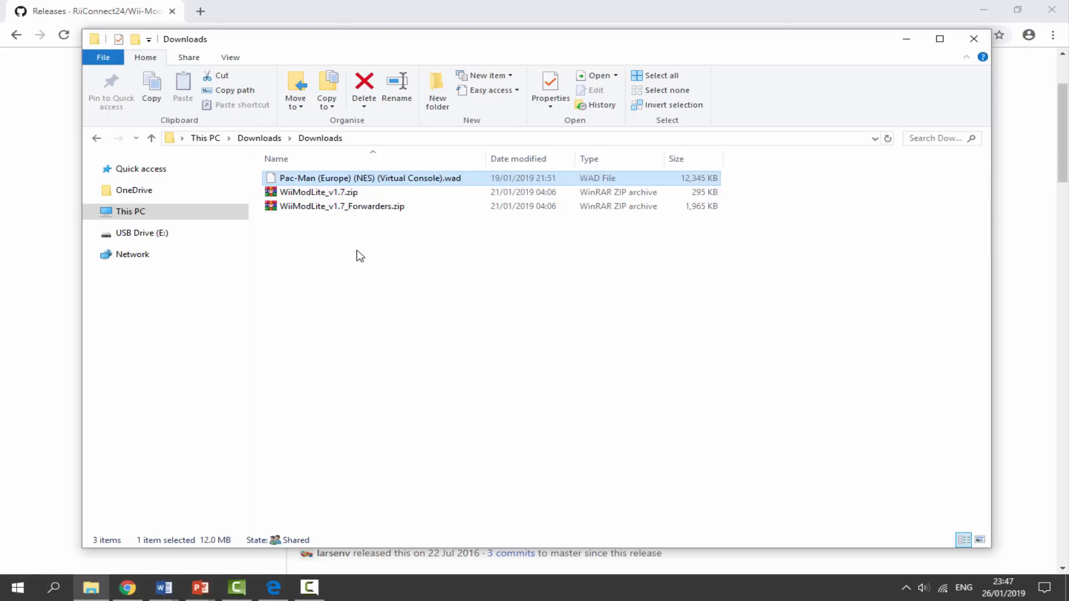
mouse_move(337, 178)
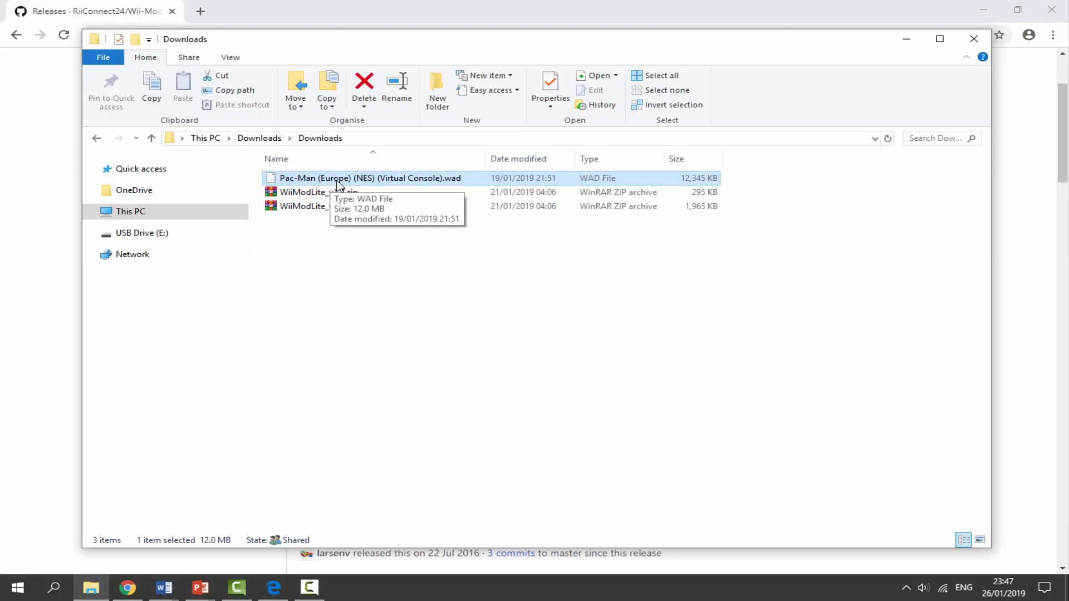
mouse_move(329, 184)
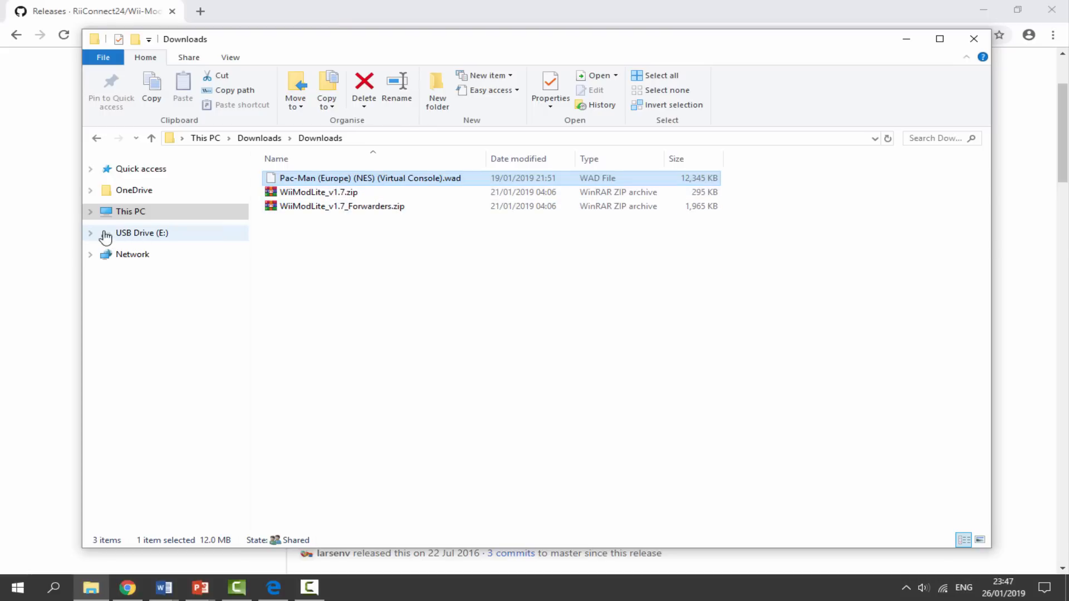
left_click_drag(370, 178, 201, 233)
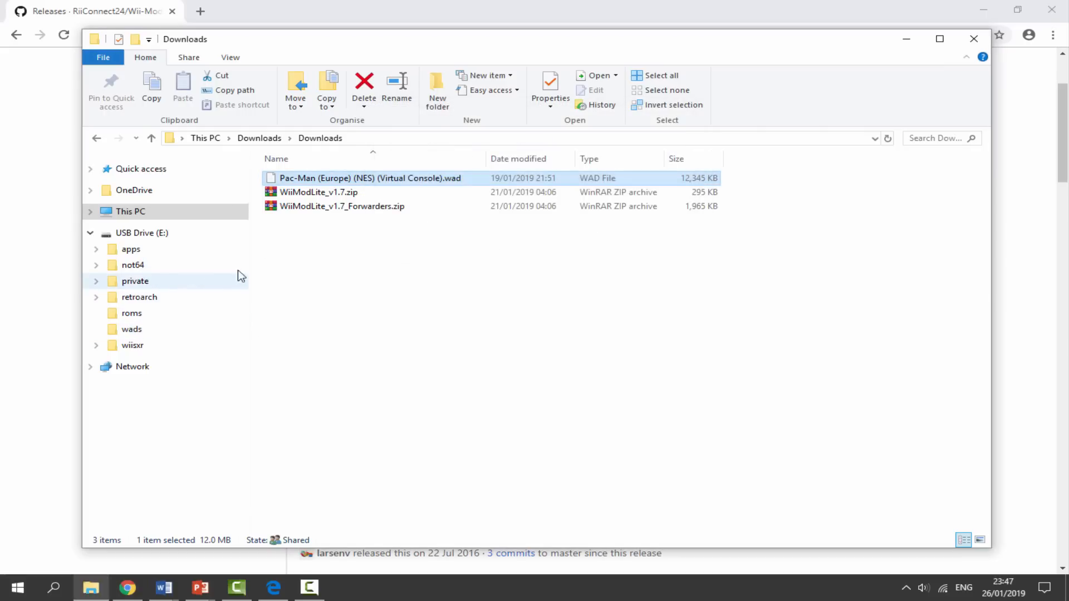
right_click(319, 191)
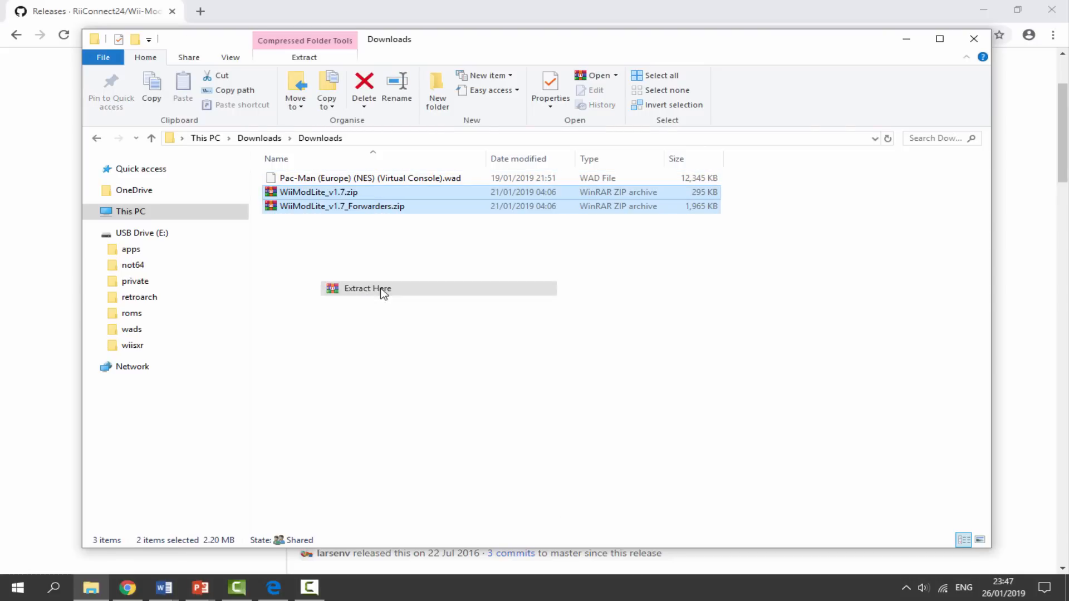
Step: Extract both WiiModLite zips into Downloads and open the extracted wad folder
left_click(367, 289)
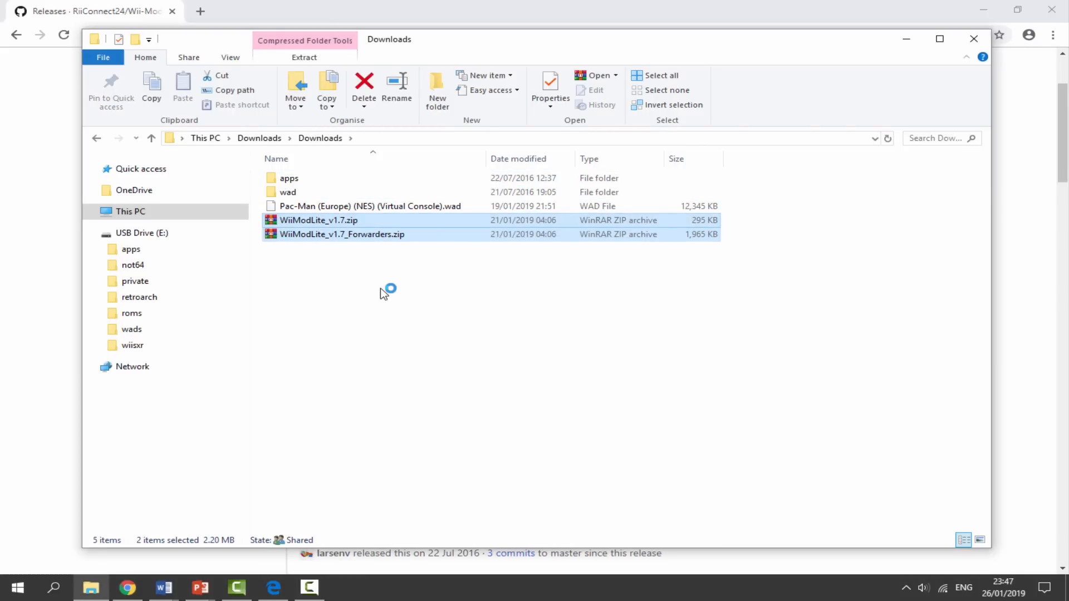
left_click(288, 191)
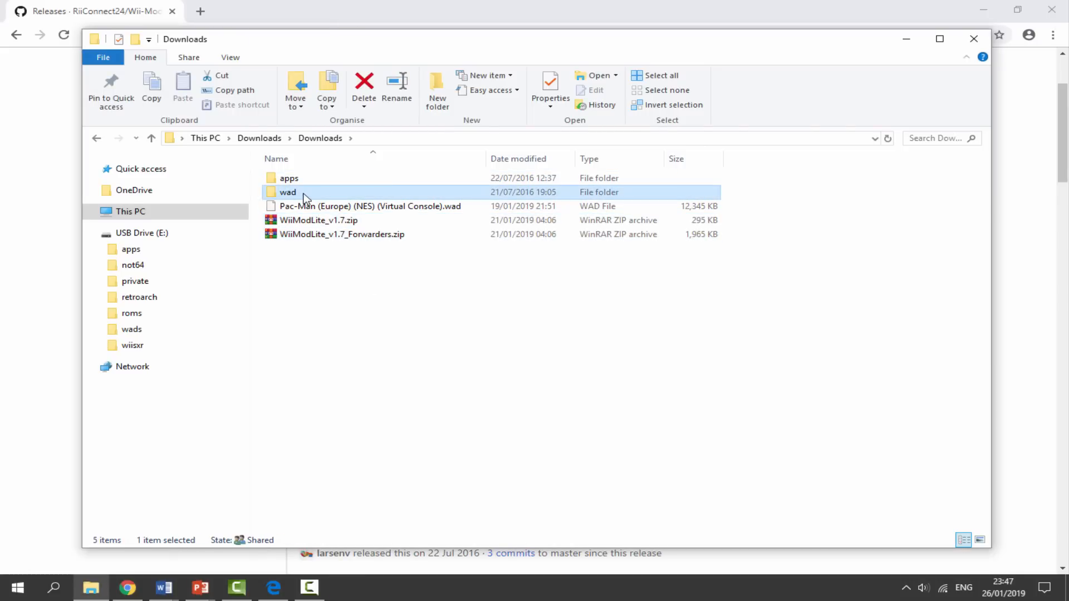
double_click(288, 191)
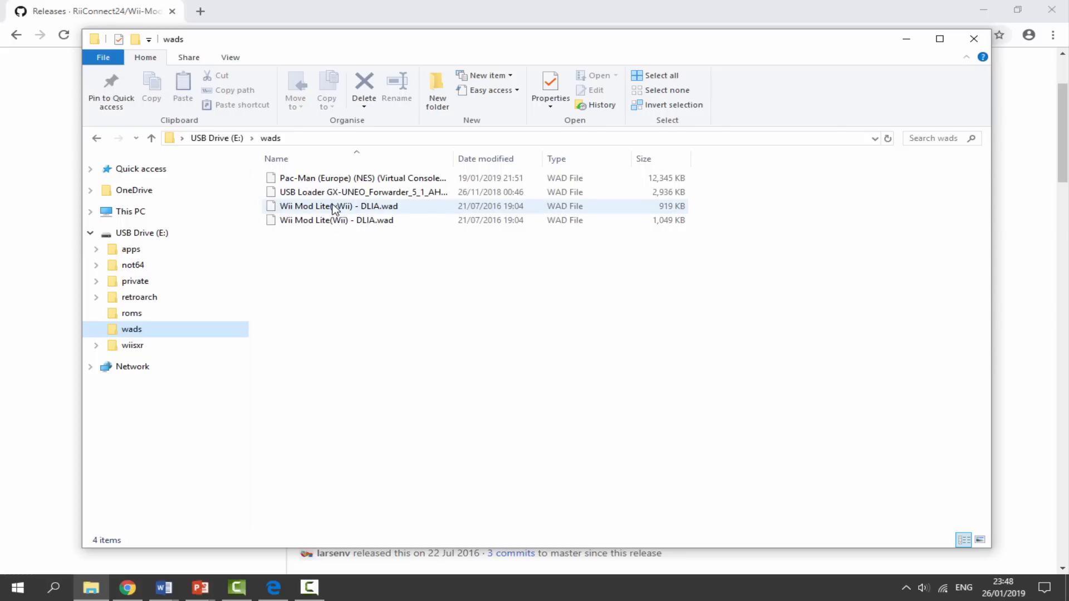
Step: Permanently delete 'Wii Mod Lite(vWii) - DLIA.wad', then view the apps folder and return
left_click(337, 219)
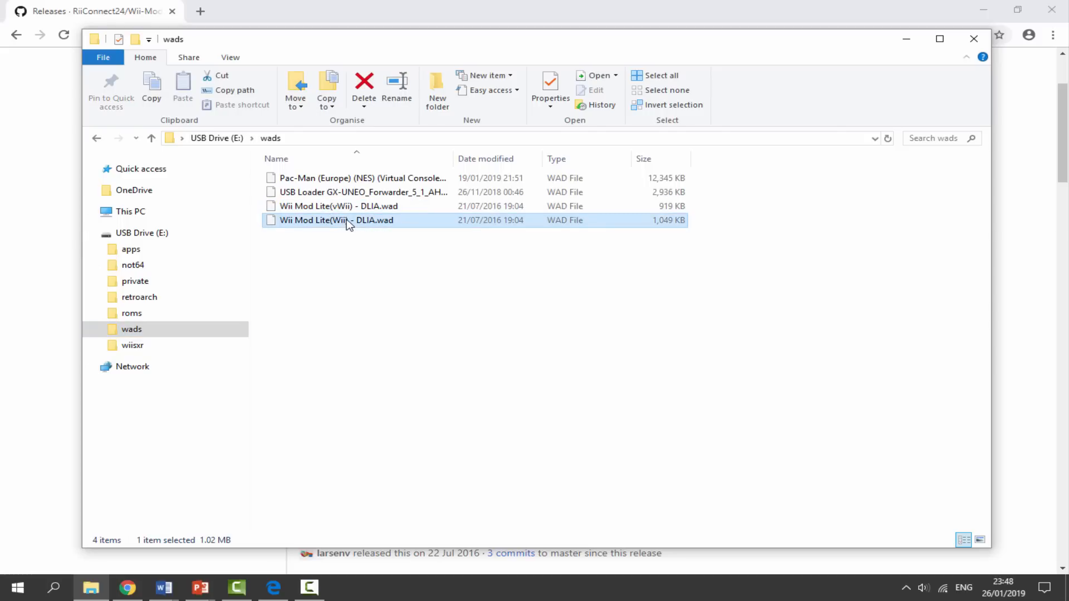
left_click(338, 206)
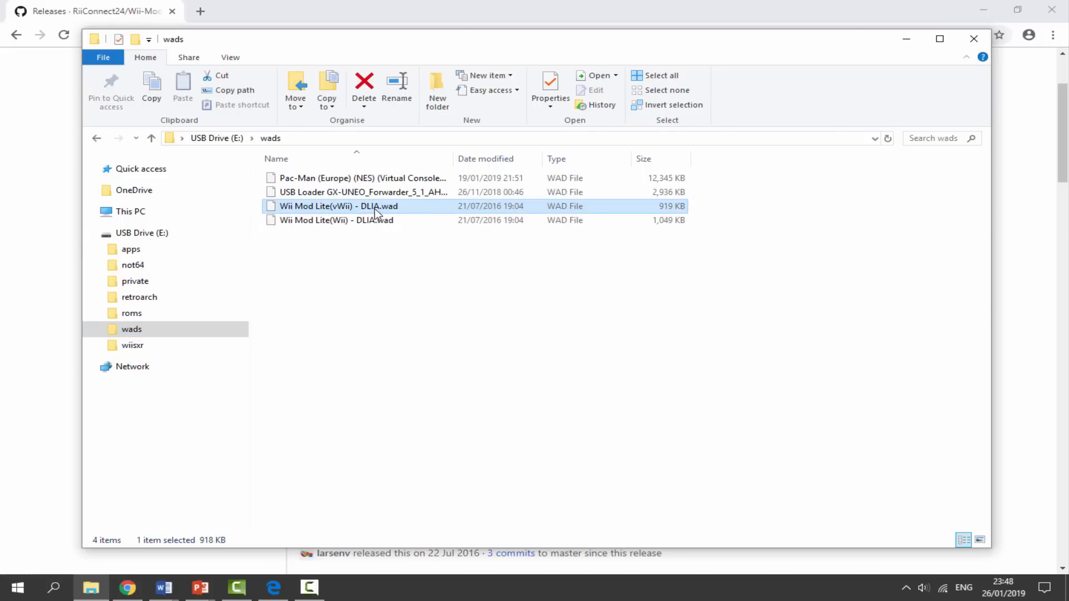
left_click(364, 89)
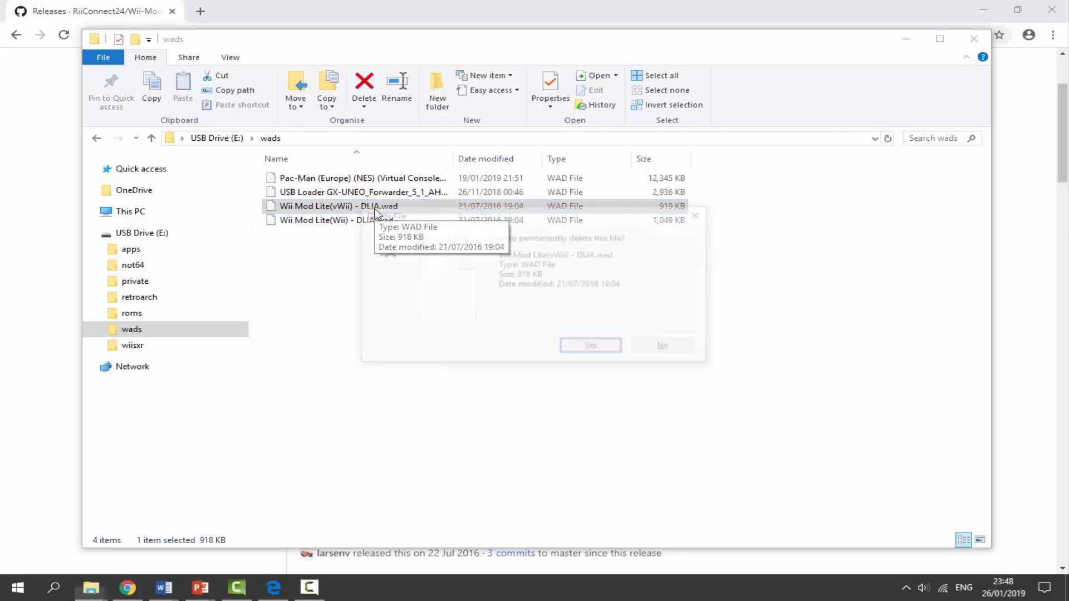
left_click(589, 345)
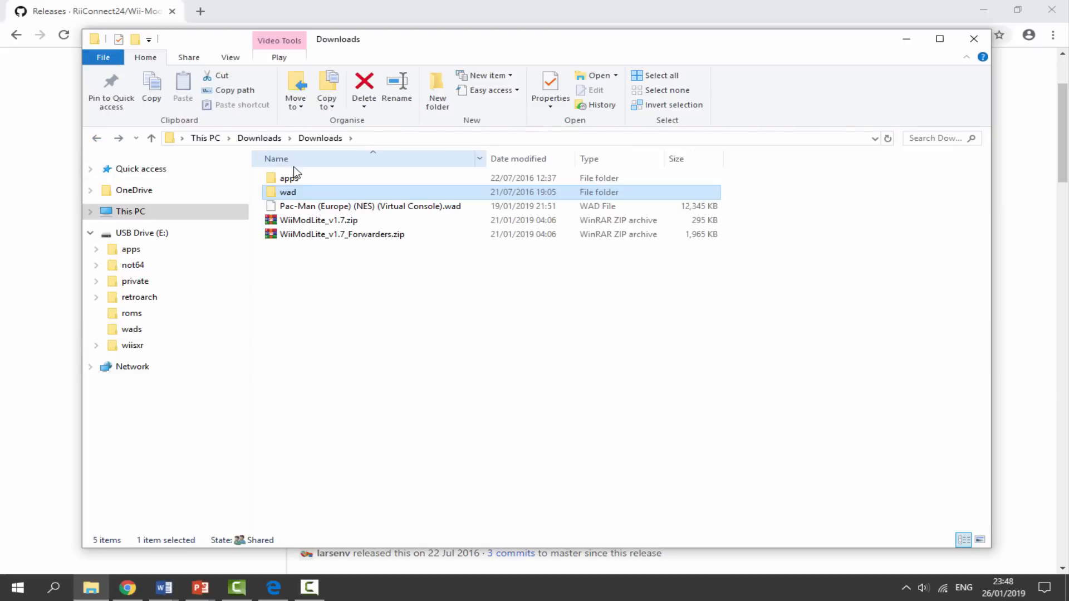
double_click(288, 177)
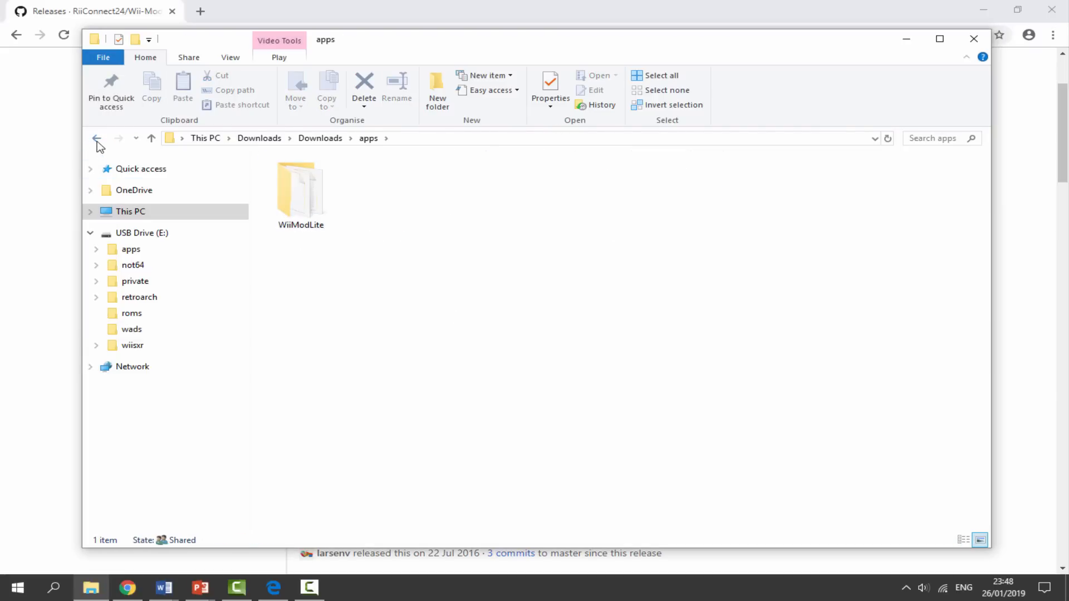
left_click(96, 137)
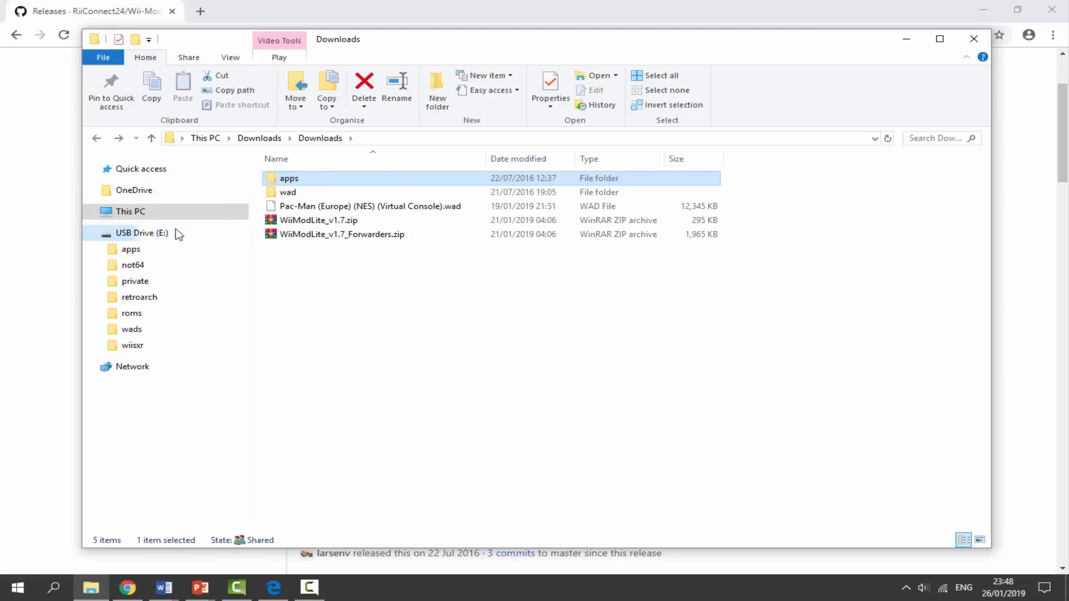
mouse_move(322, 302)
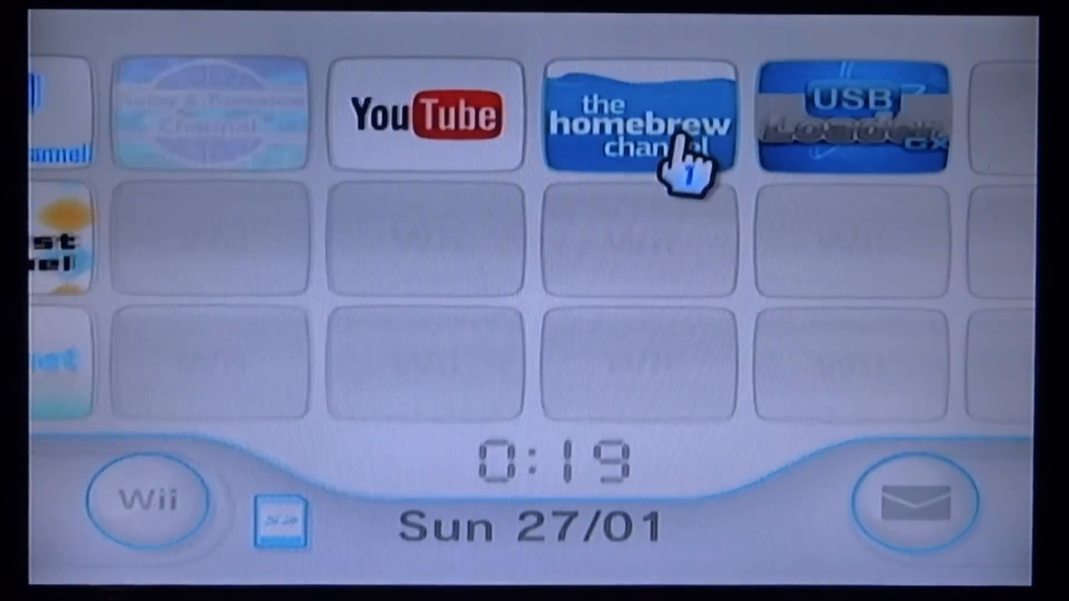
Step: Launch Wii Mod Lite from The Homebrew Channel and choose its WAD Manager
left_click(638, 123)
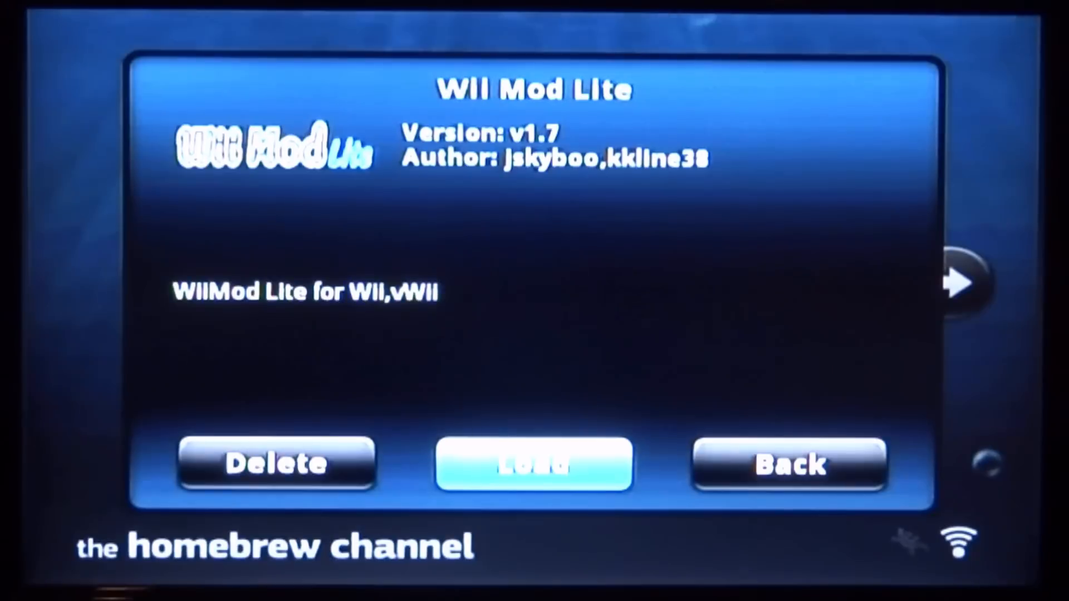
left_click(789, 464)
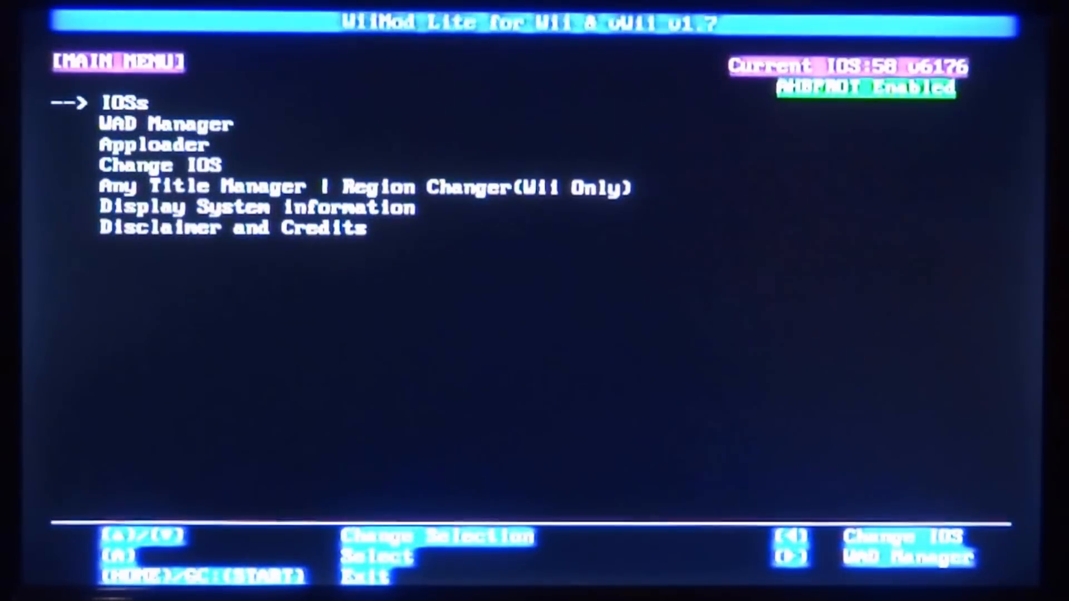
key("down")
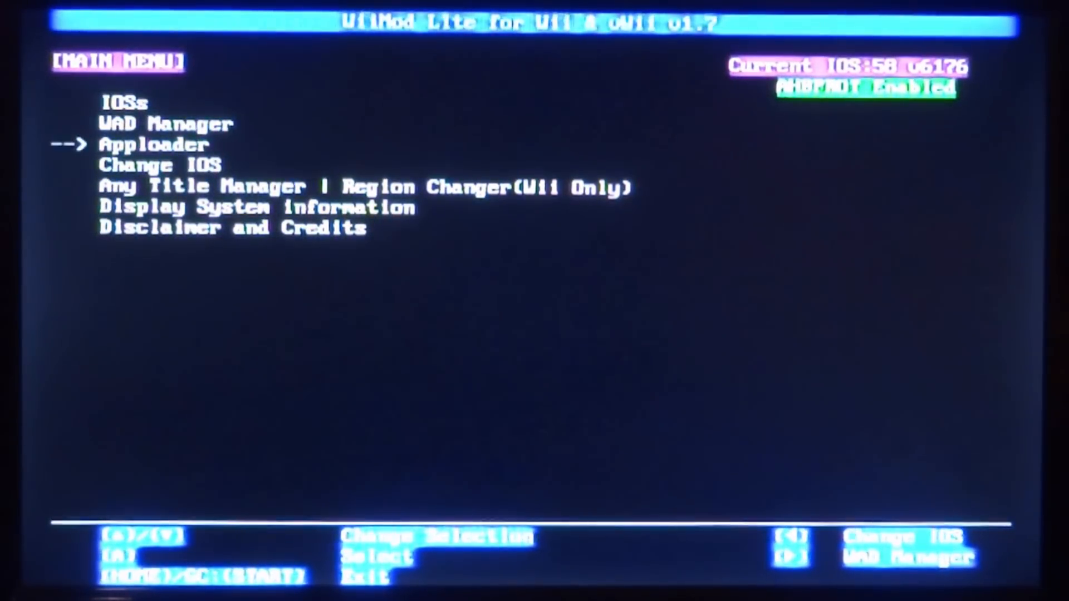
key("up")
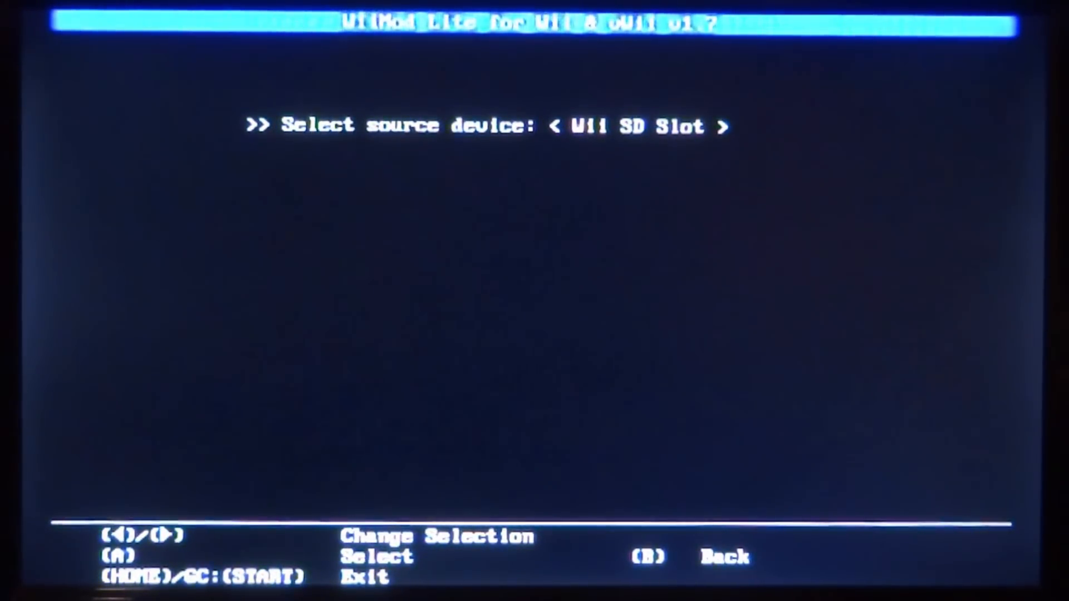
Step: Install the Pac-Man WAD from the SD card's [wads] folder, then return to the main menu
key("a")
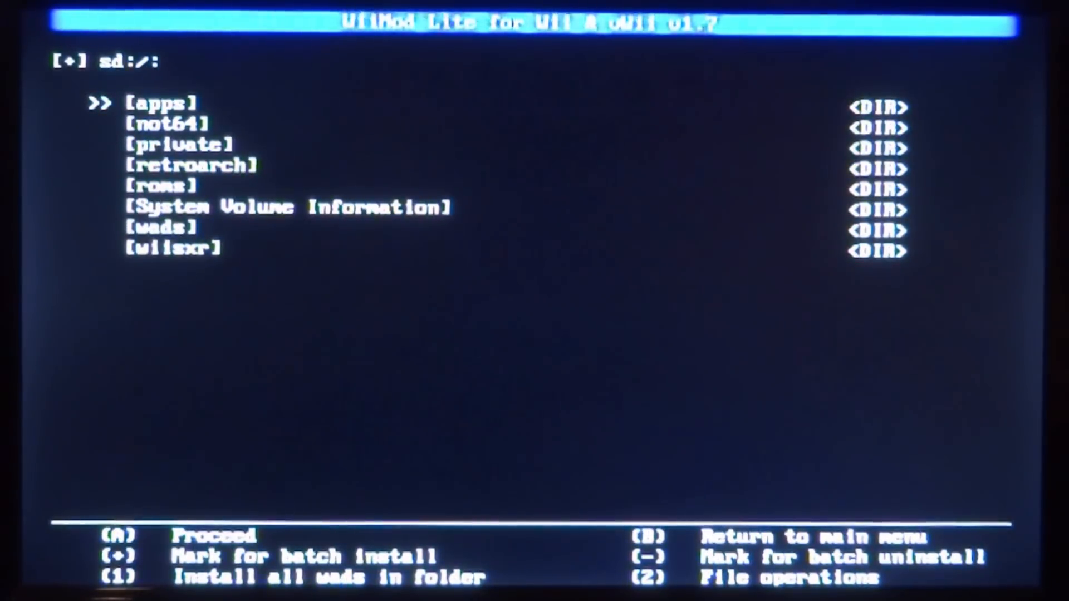
key("down")
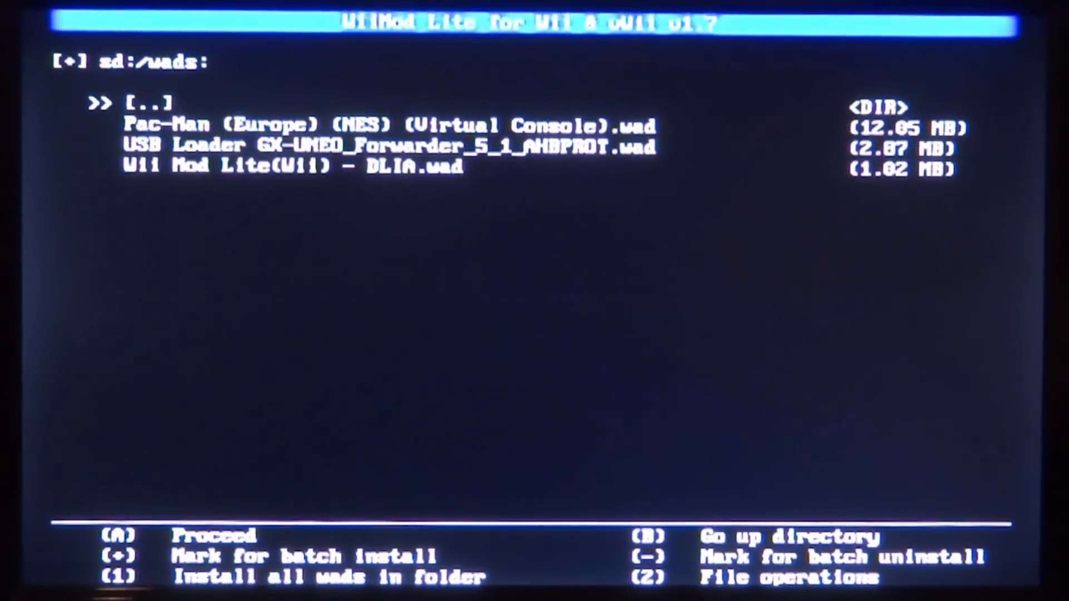
key("Down")
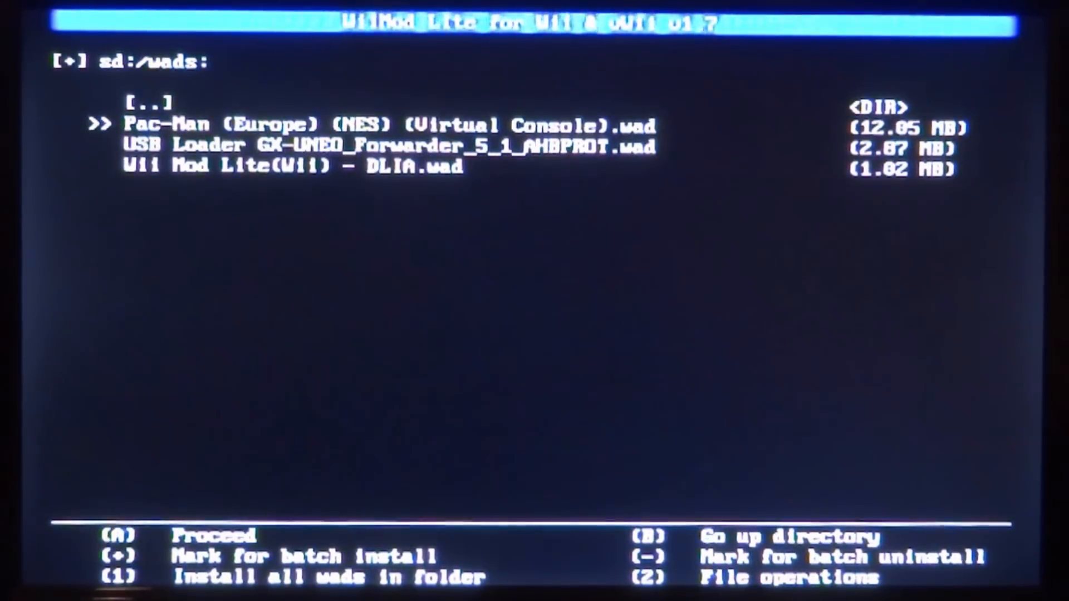
key("down")
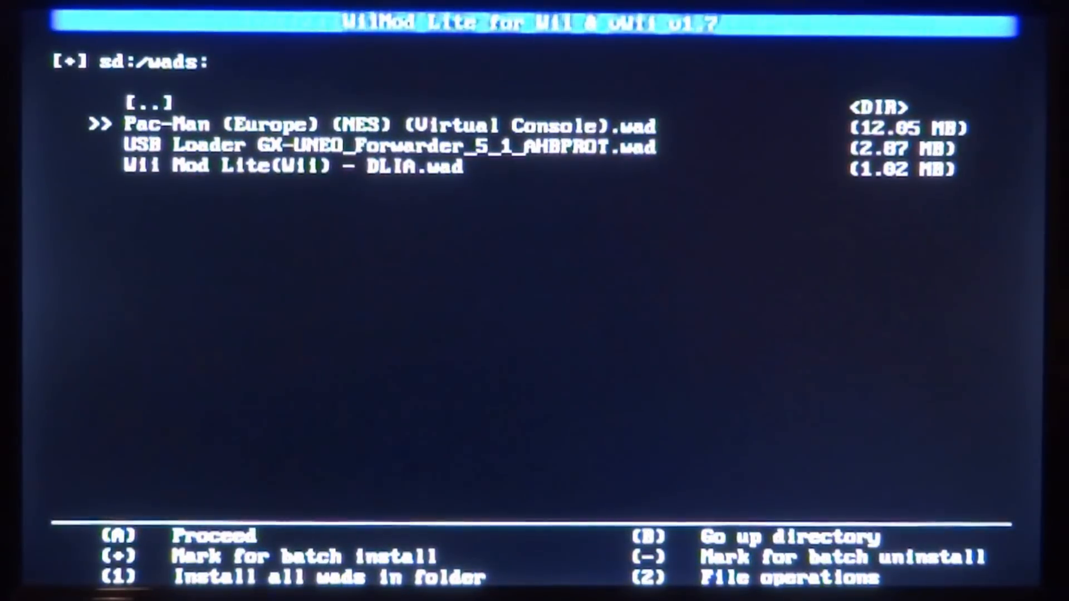
key("B")
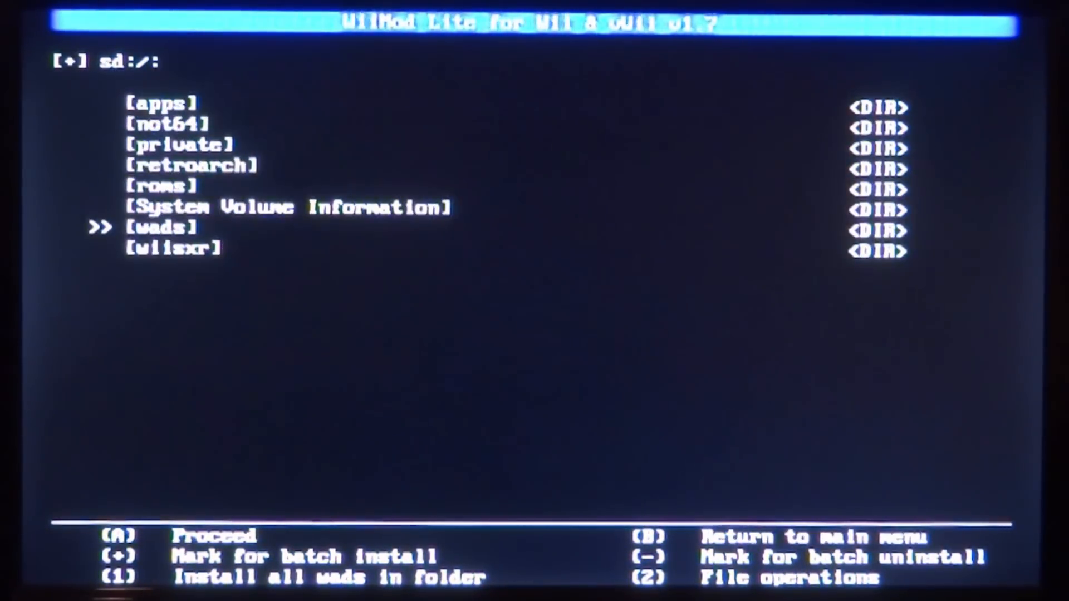
key("b")
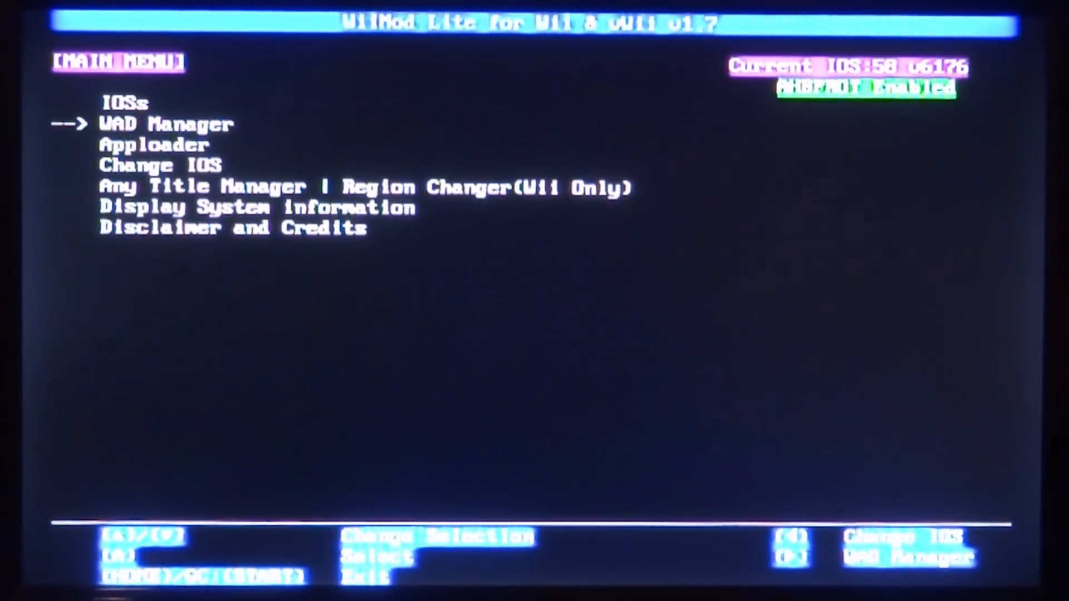
Step: Exit Wii Mod Lite and The Homebrew Channel back to the Wii System Menu
key("home")
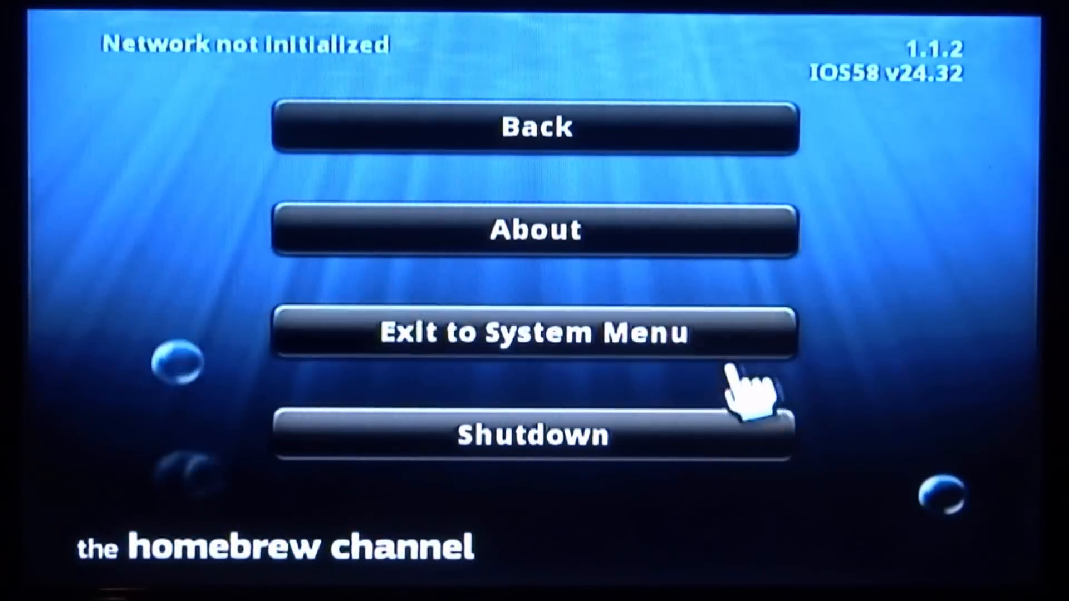
left_click(534, 333)
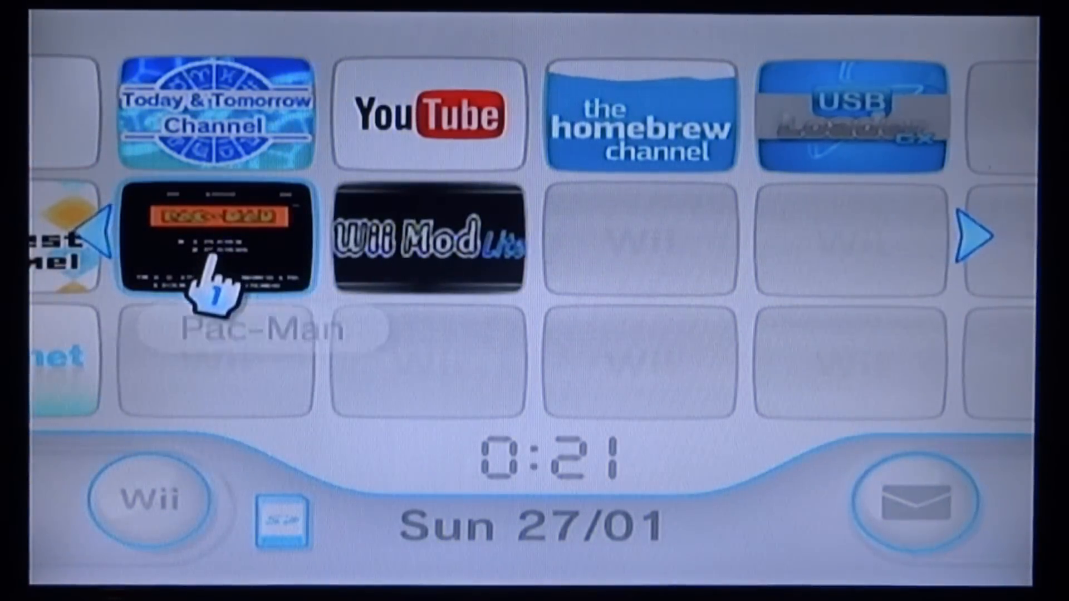
Step: Start Pac-Man from its new channel and bring up the HOME Menu over the game
left_click(218, 235)
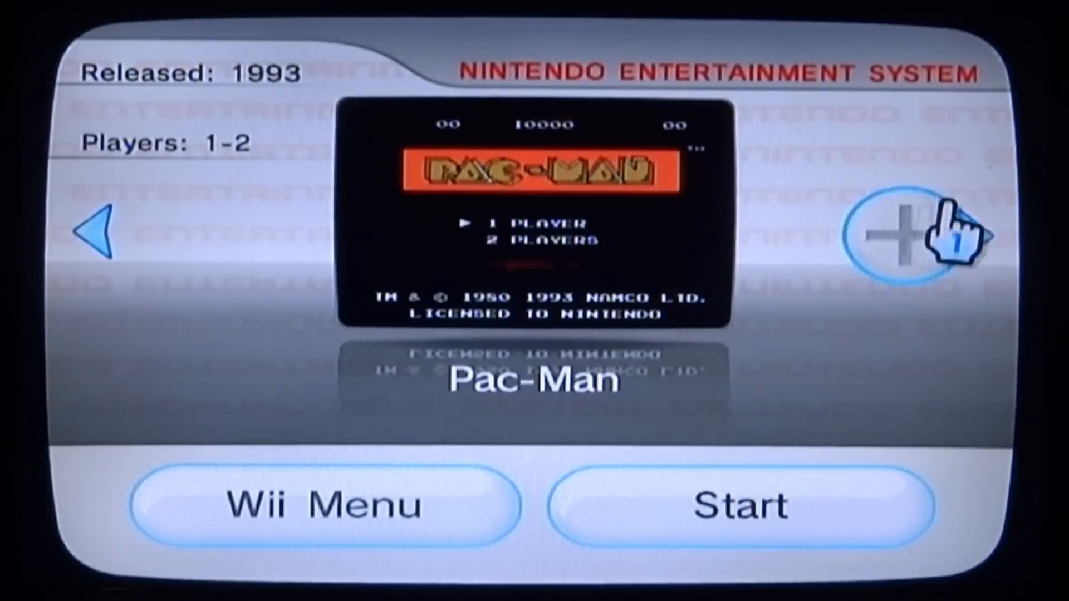
mouse_move(750, 504)
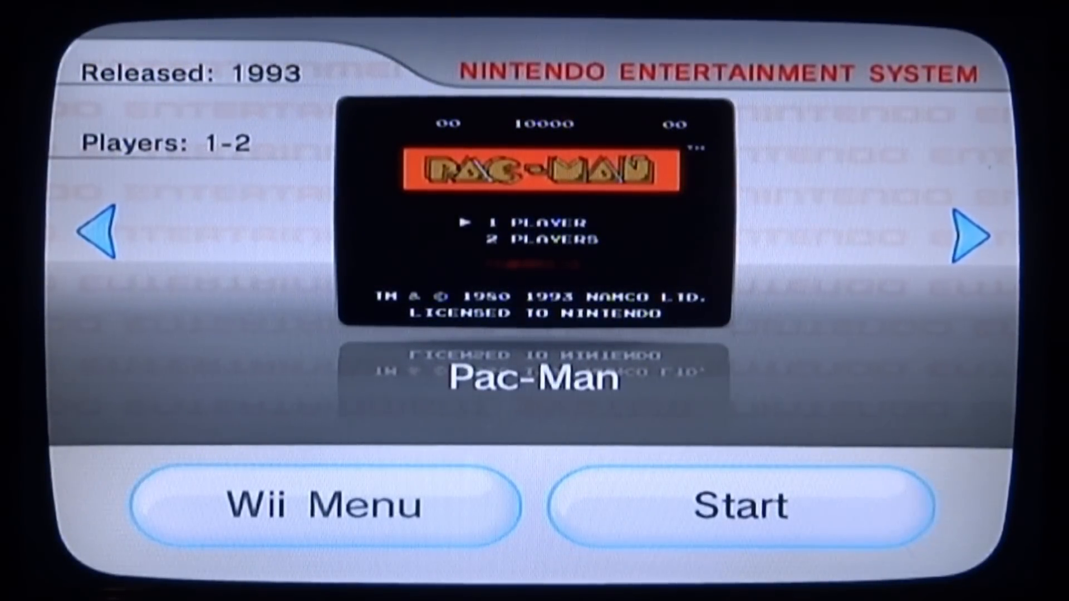
left_click(740, 504)
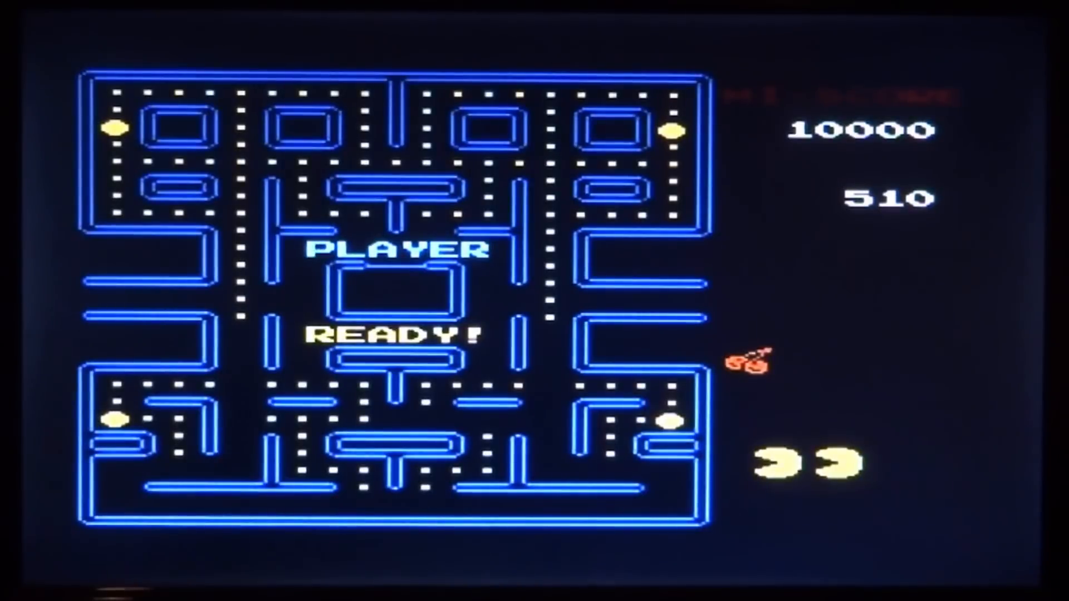
key("home")
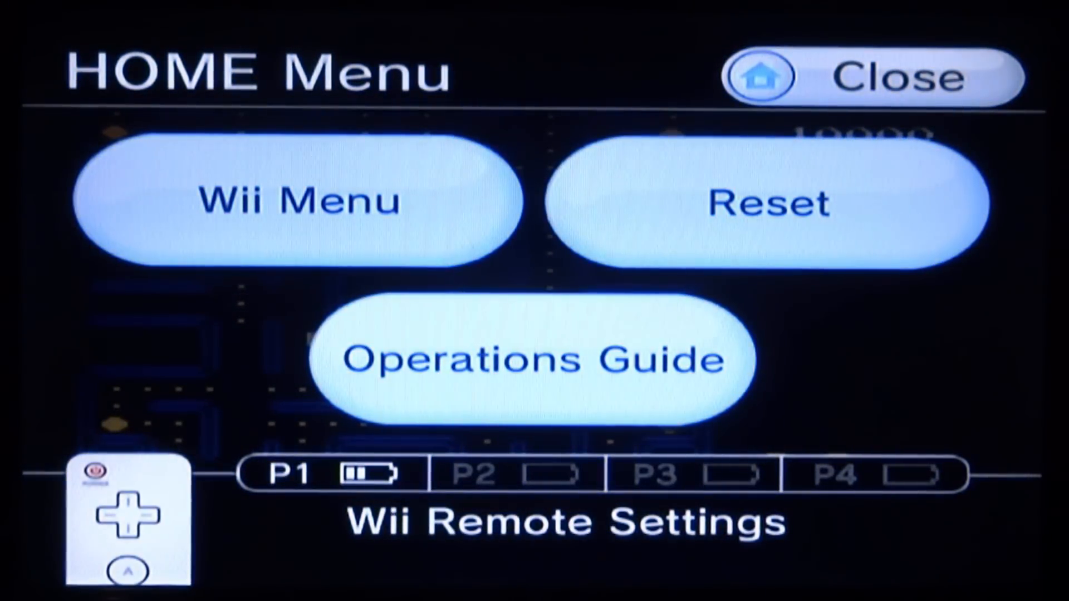